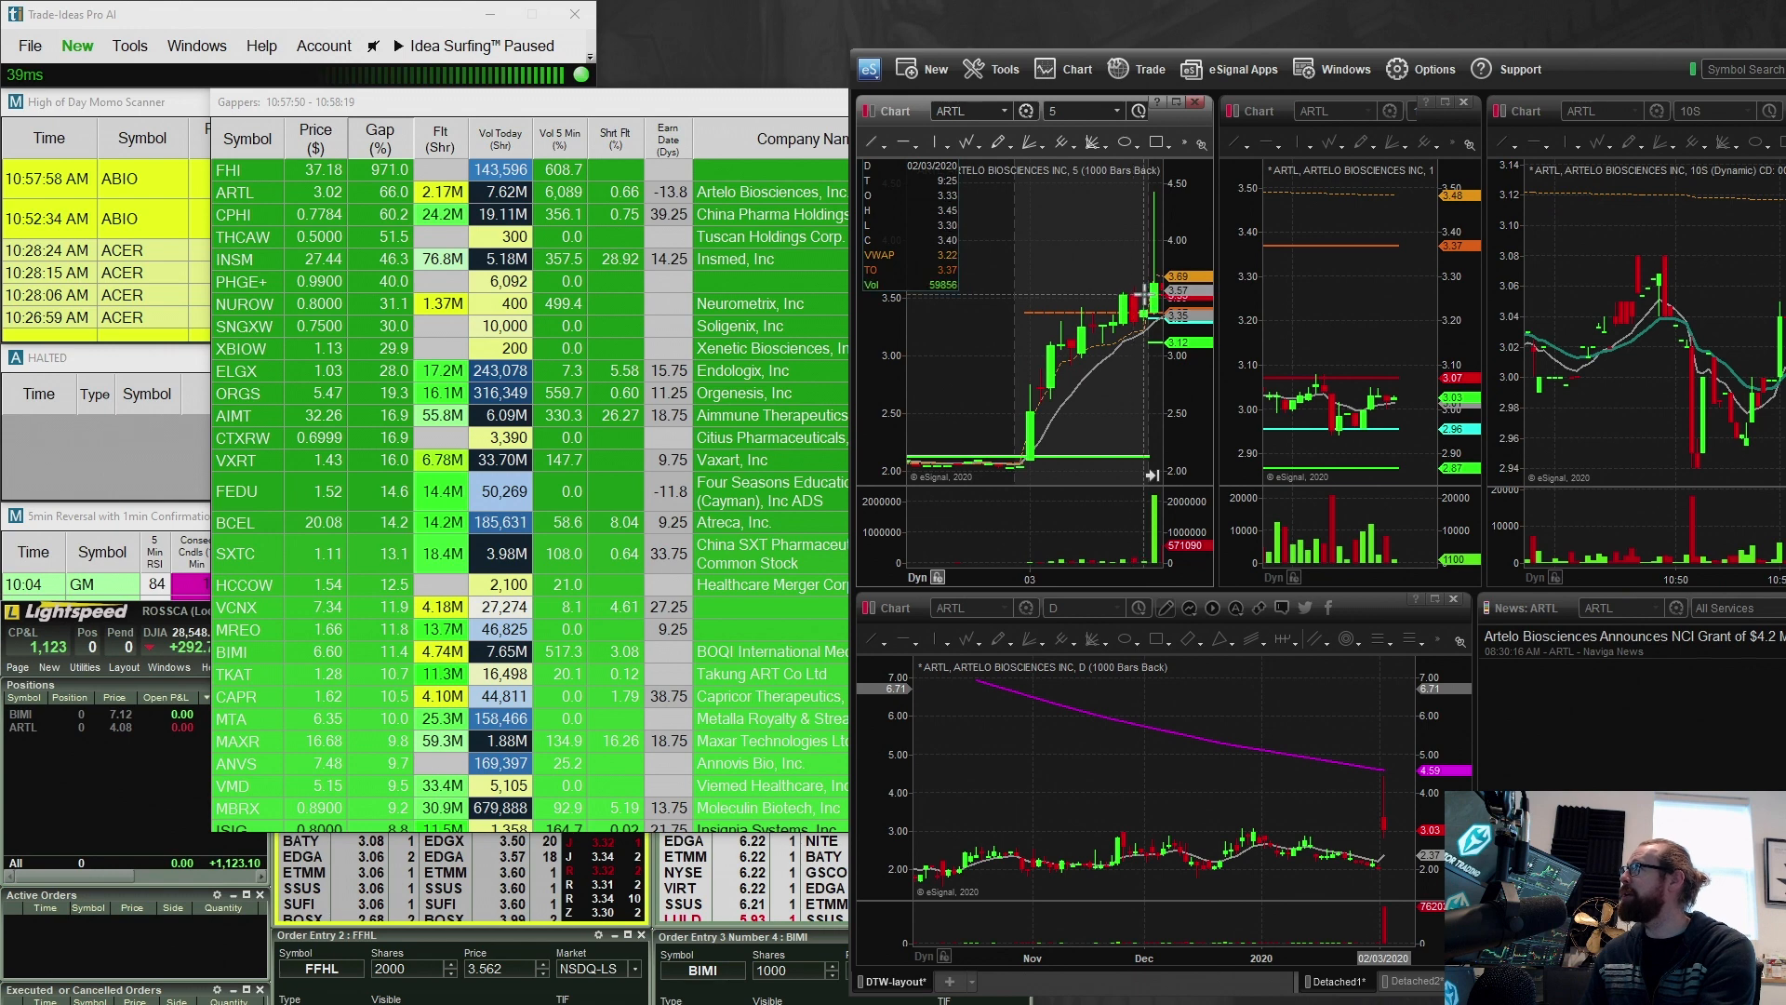
{"action": "mouse_move", "coordinate": [1148, 293]}
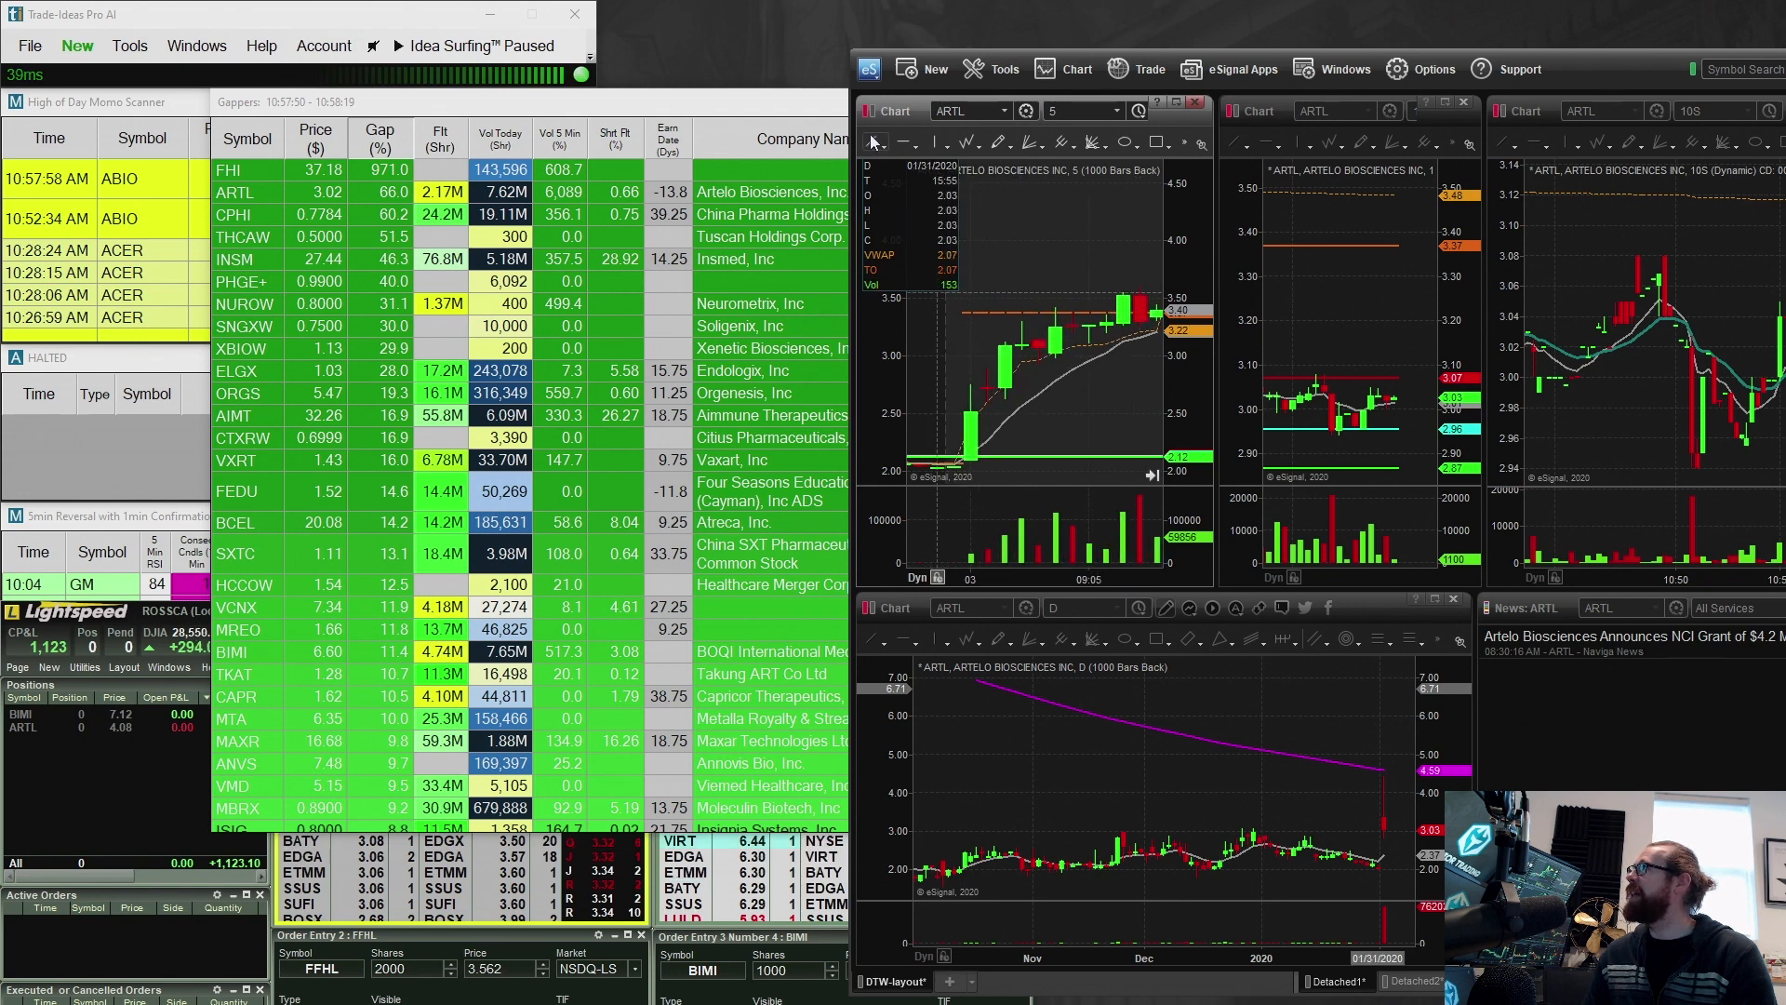
{"action": "mouse_move", "coordinate": [1139, 283]}
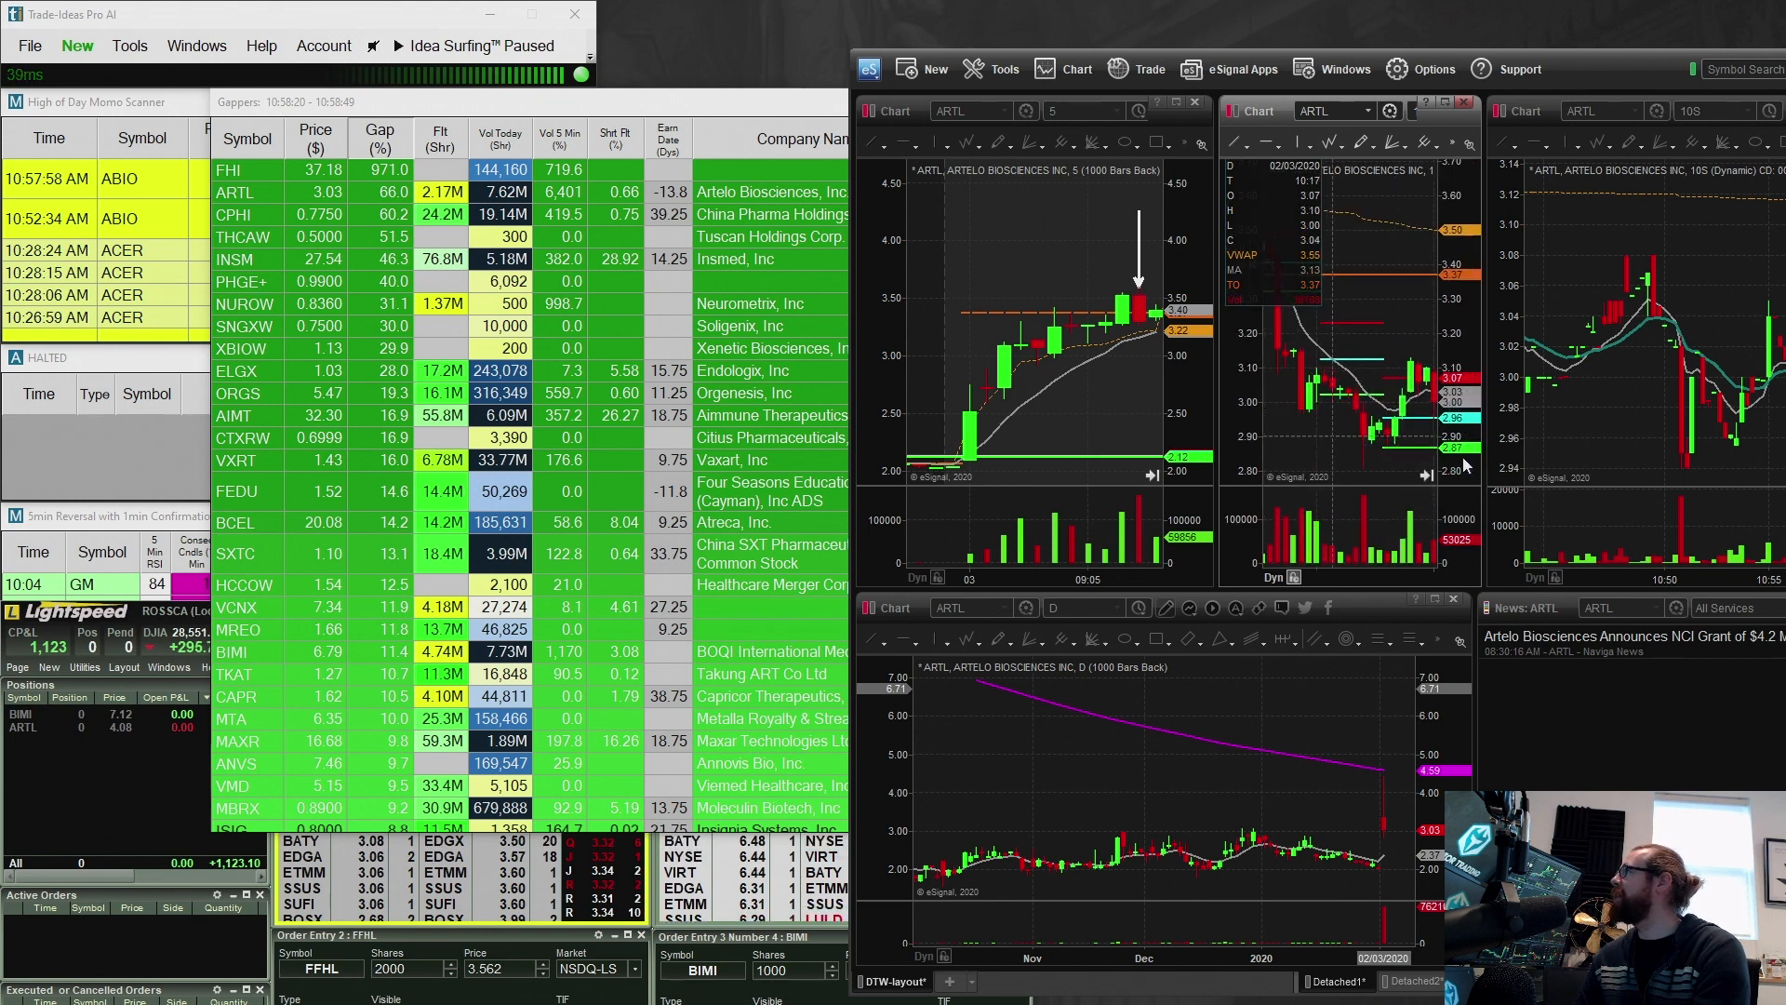
{"action": "mouse_move", "coordinate": [1483, 328]}
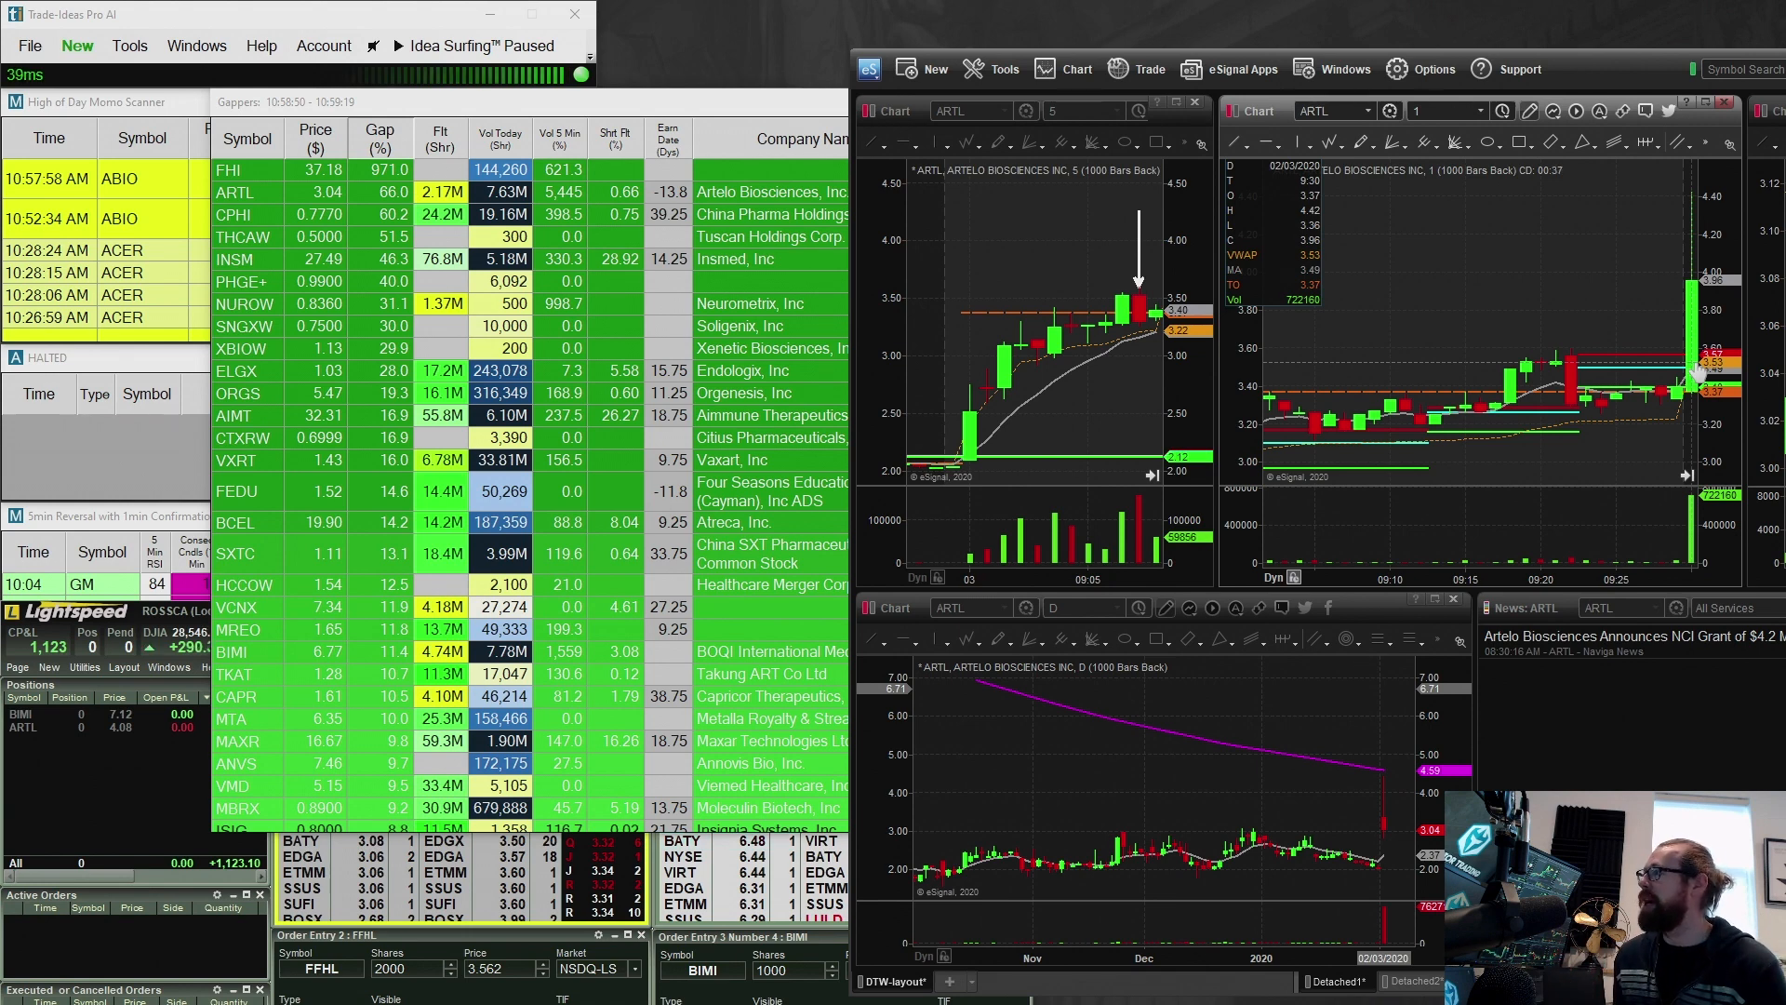
{"action": "mouse_move", "coordinate": [1371, 337]}
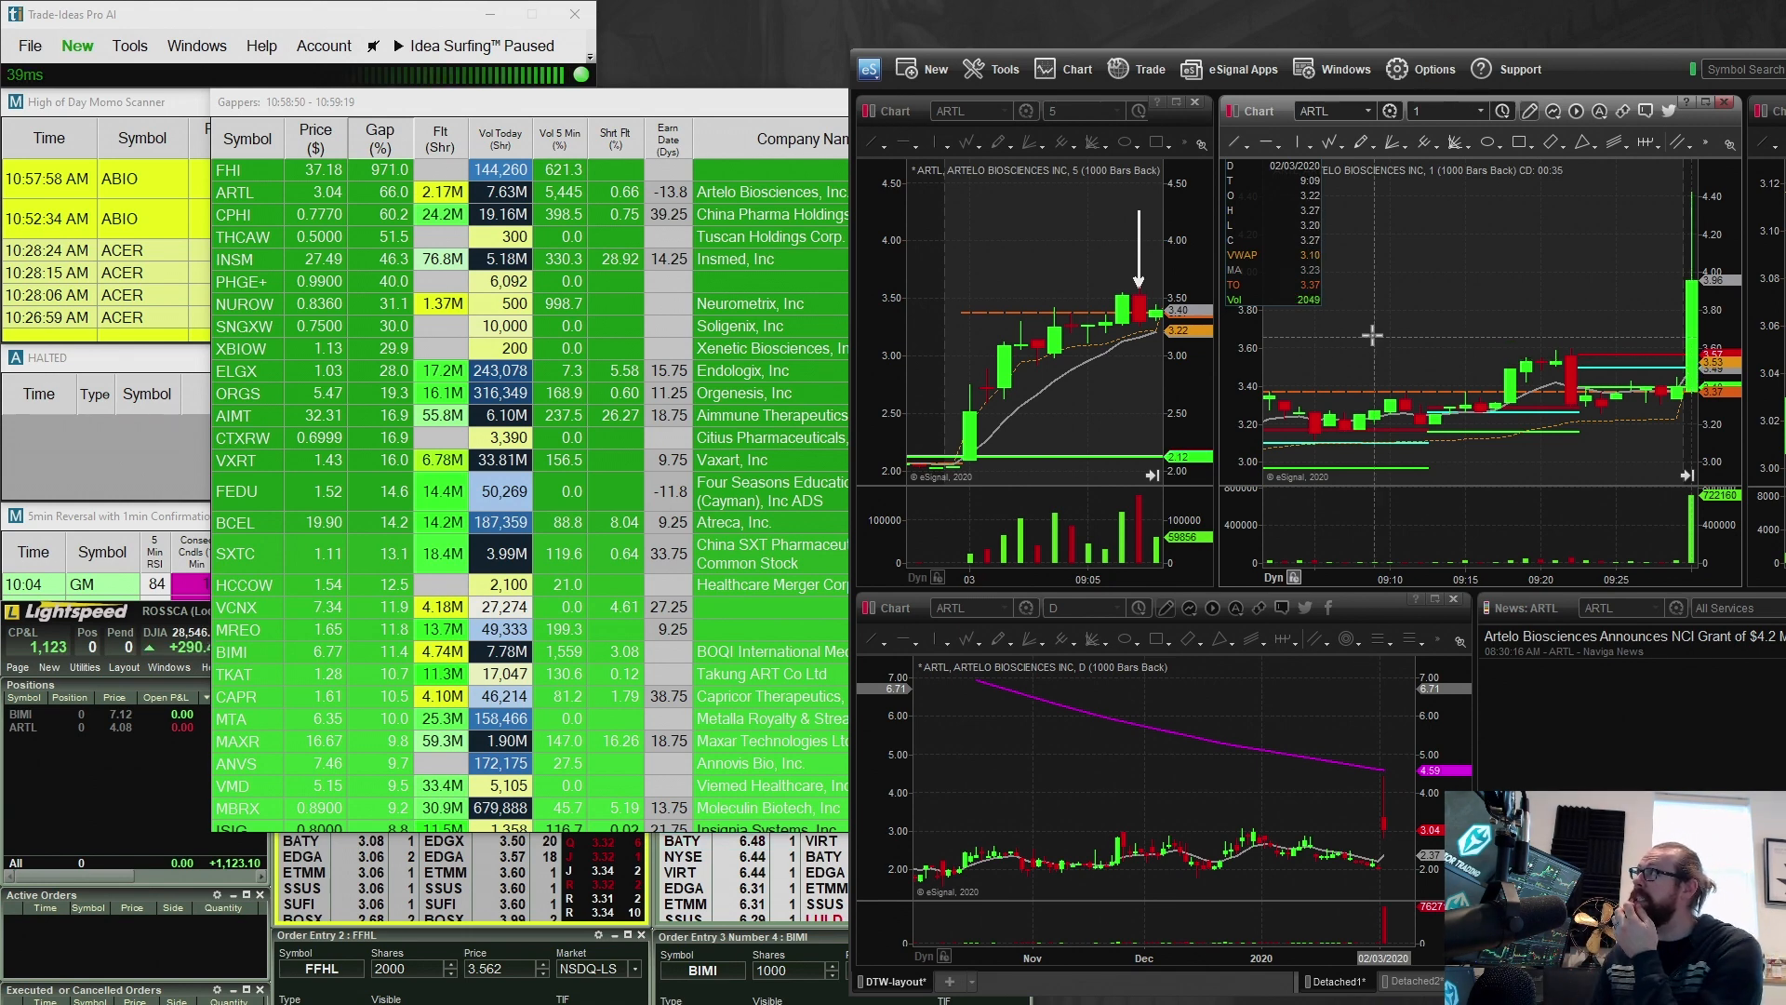
{"action": "mouse_move", "coordinate": [1155, 354]}
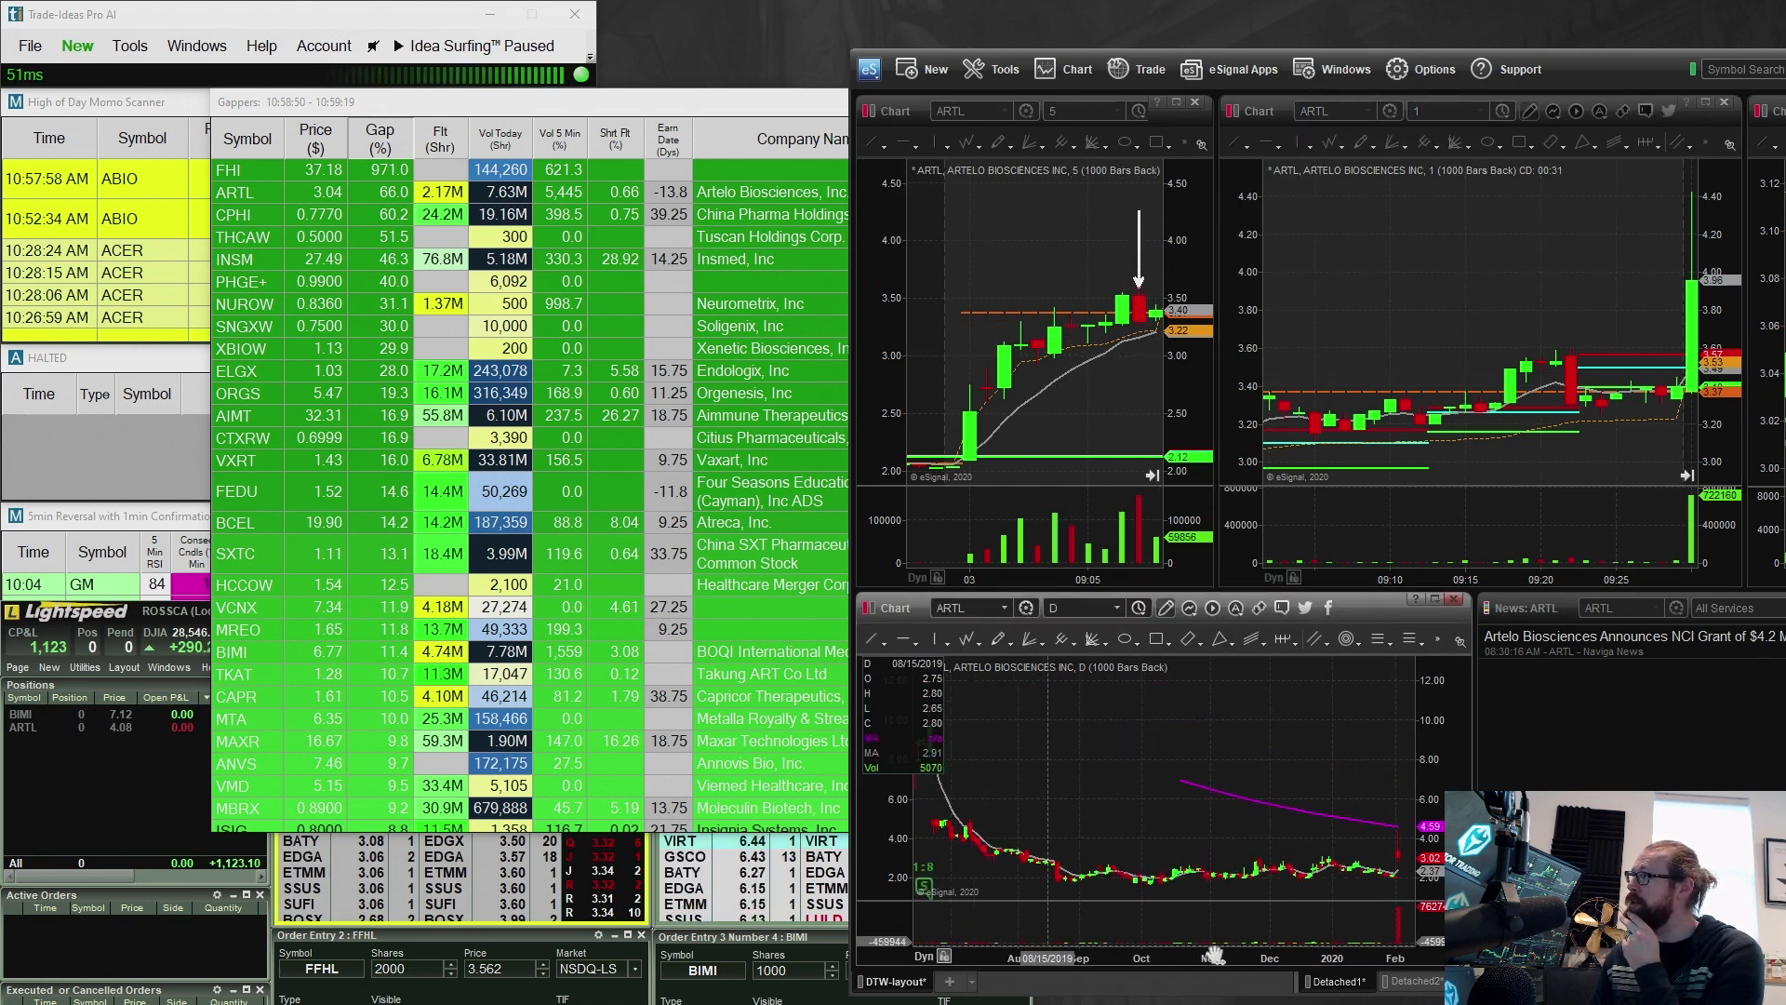
{"action": "mouse_move", "coordinate": [1497, 462]}
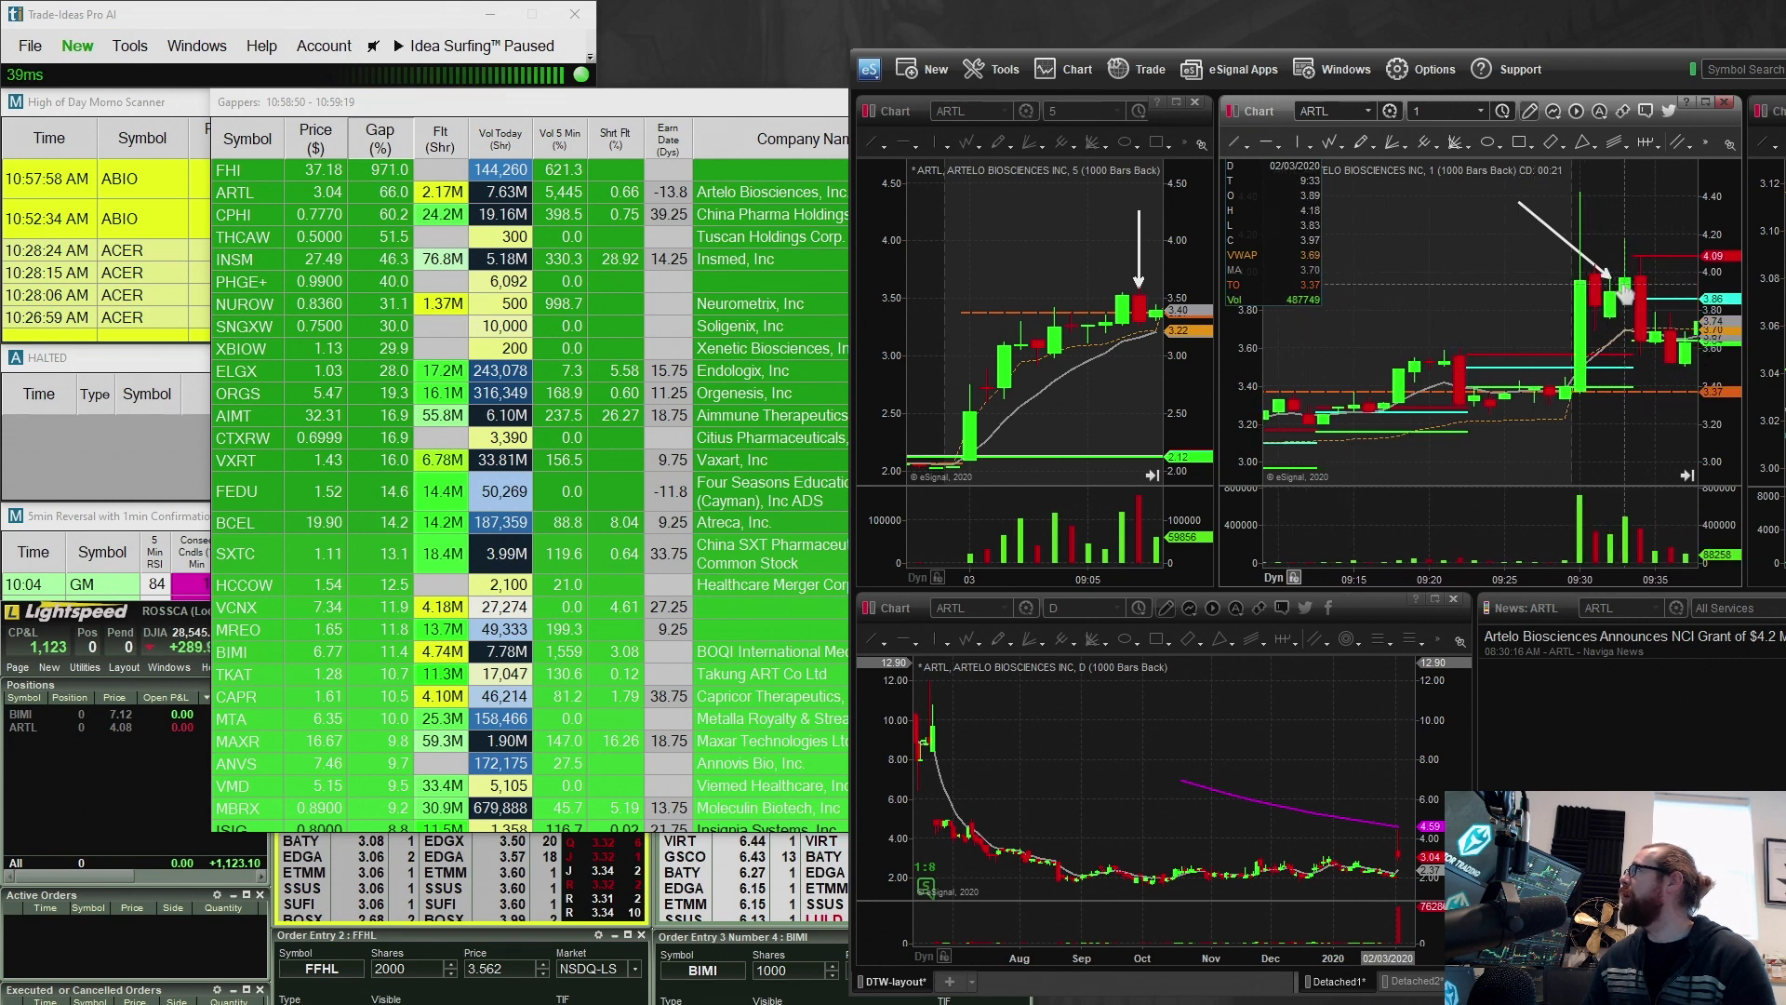
{"action": "mouse_move", "coordinate": [1697, 180]}
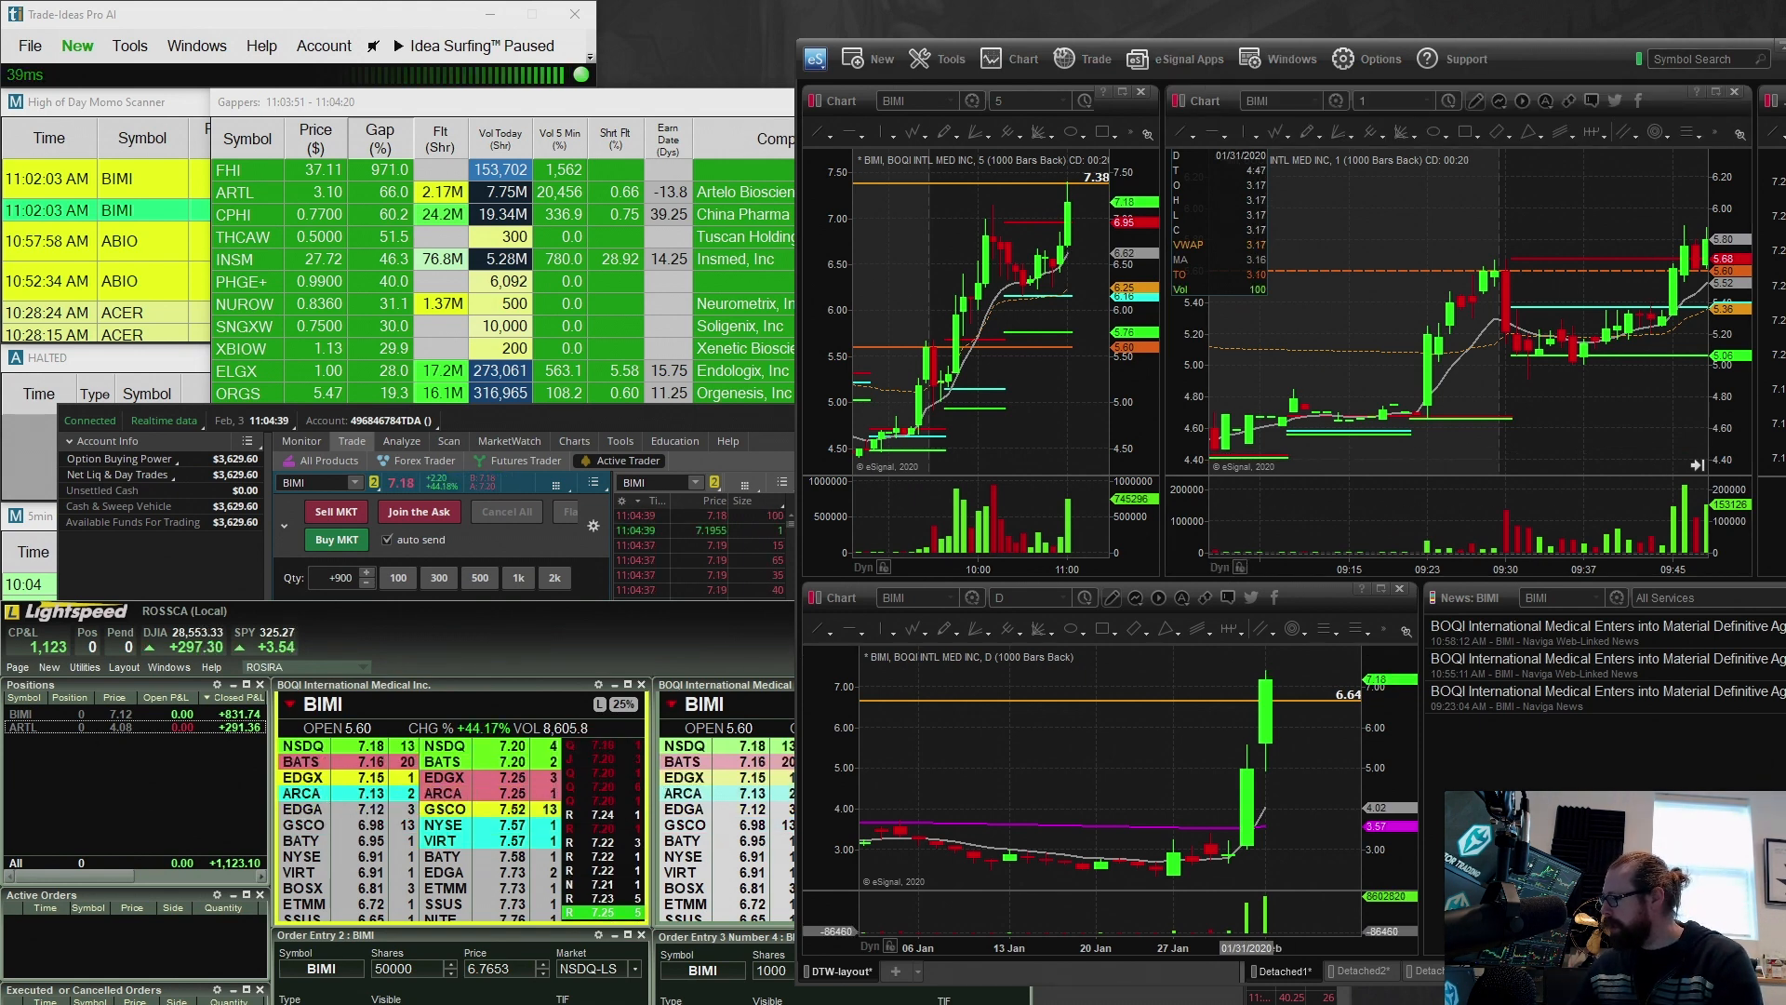
{"action": "mouse_move", "coordinate": [1228, 720]}
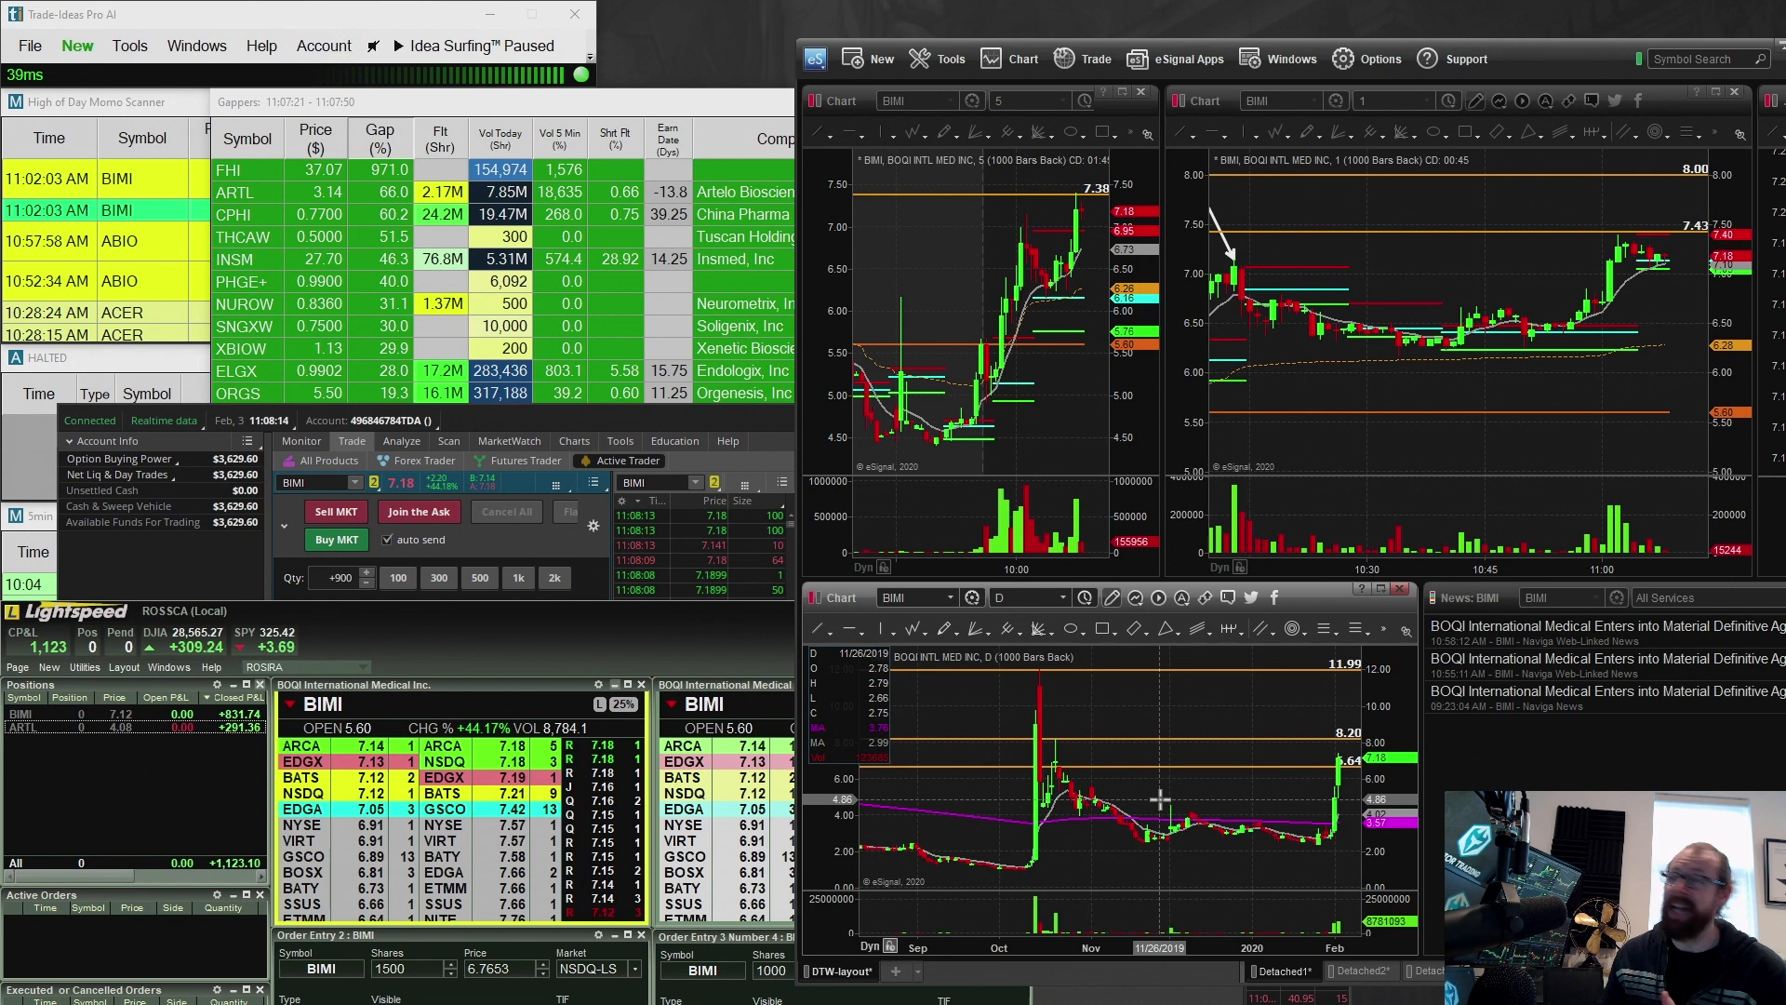
{"action": "mouse_move", "coordinate": [1057, 806]}
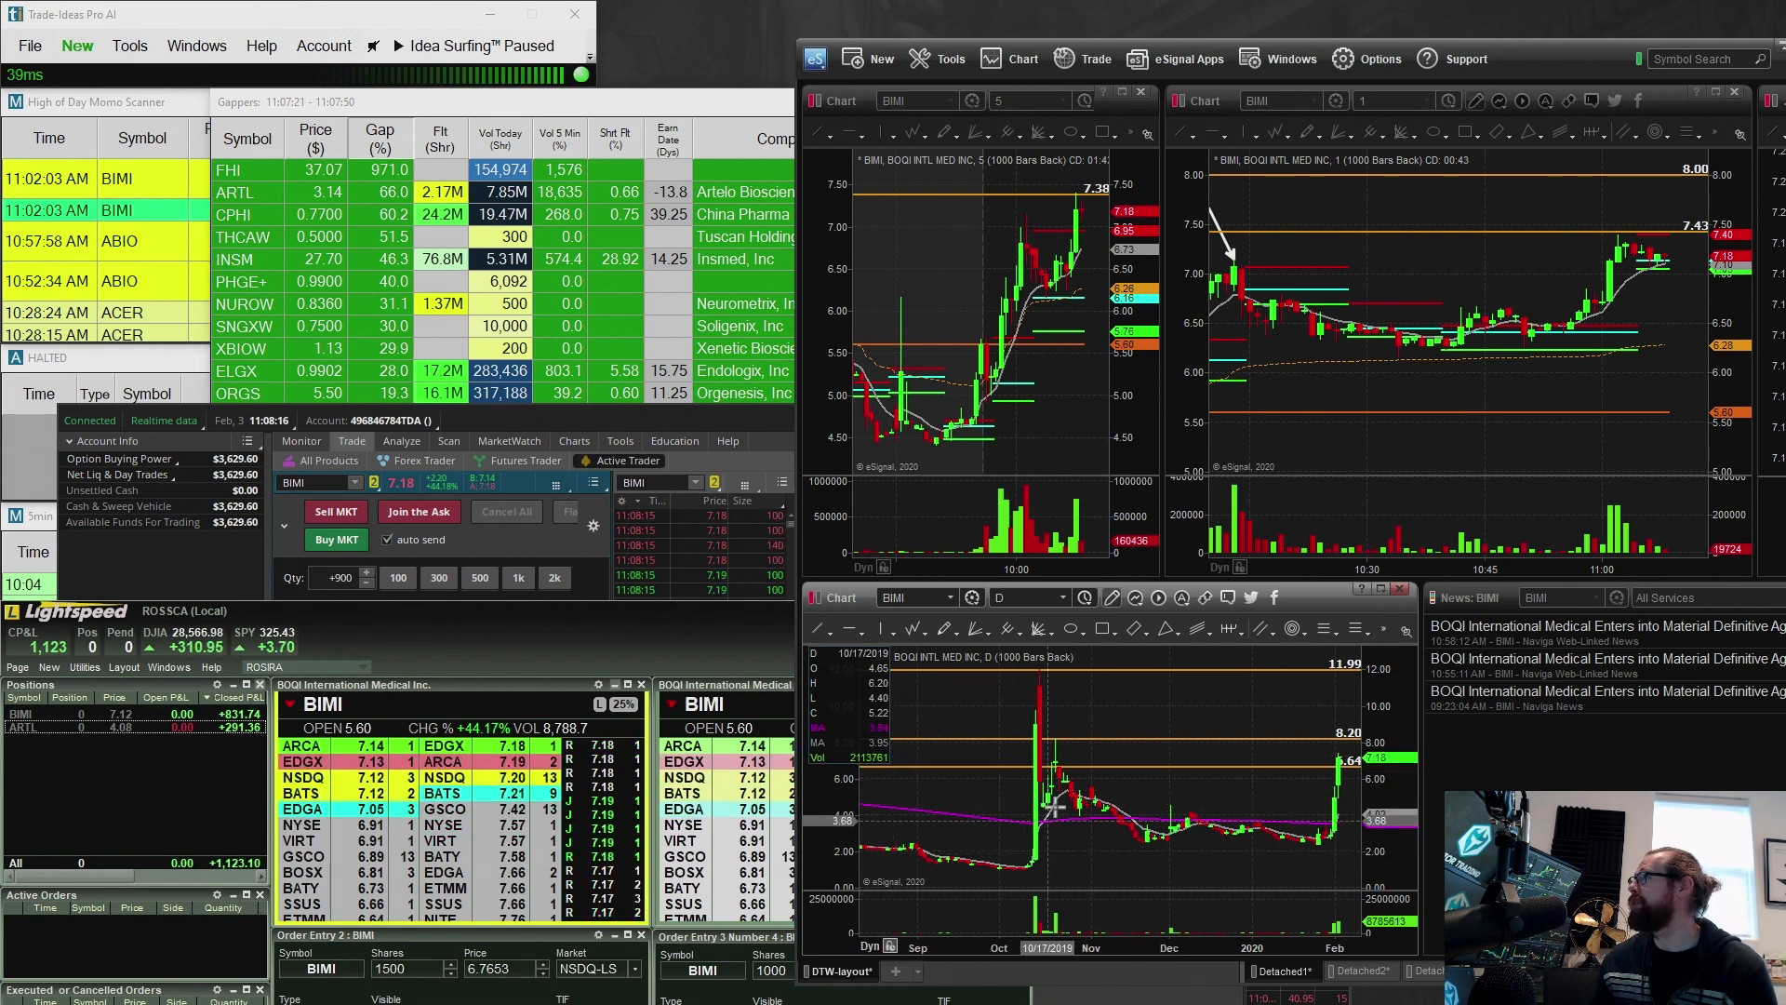
{"action": "mouse_move", "coordinate": [1100, 709]}
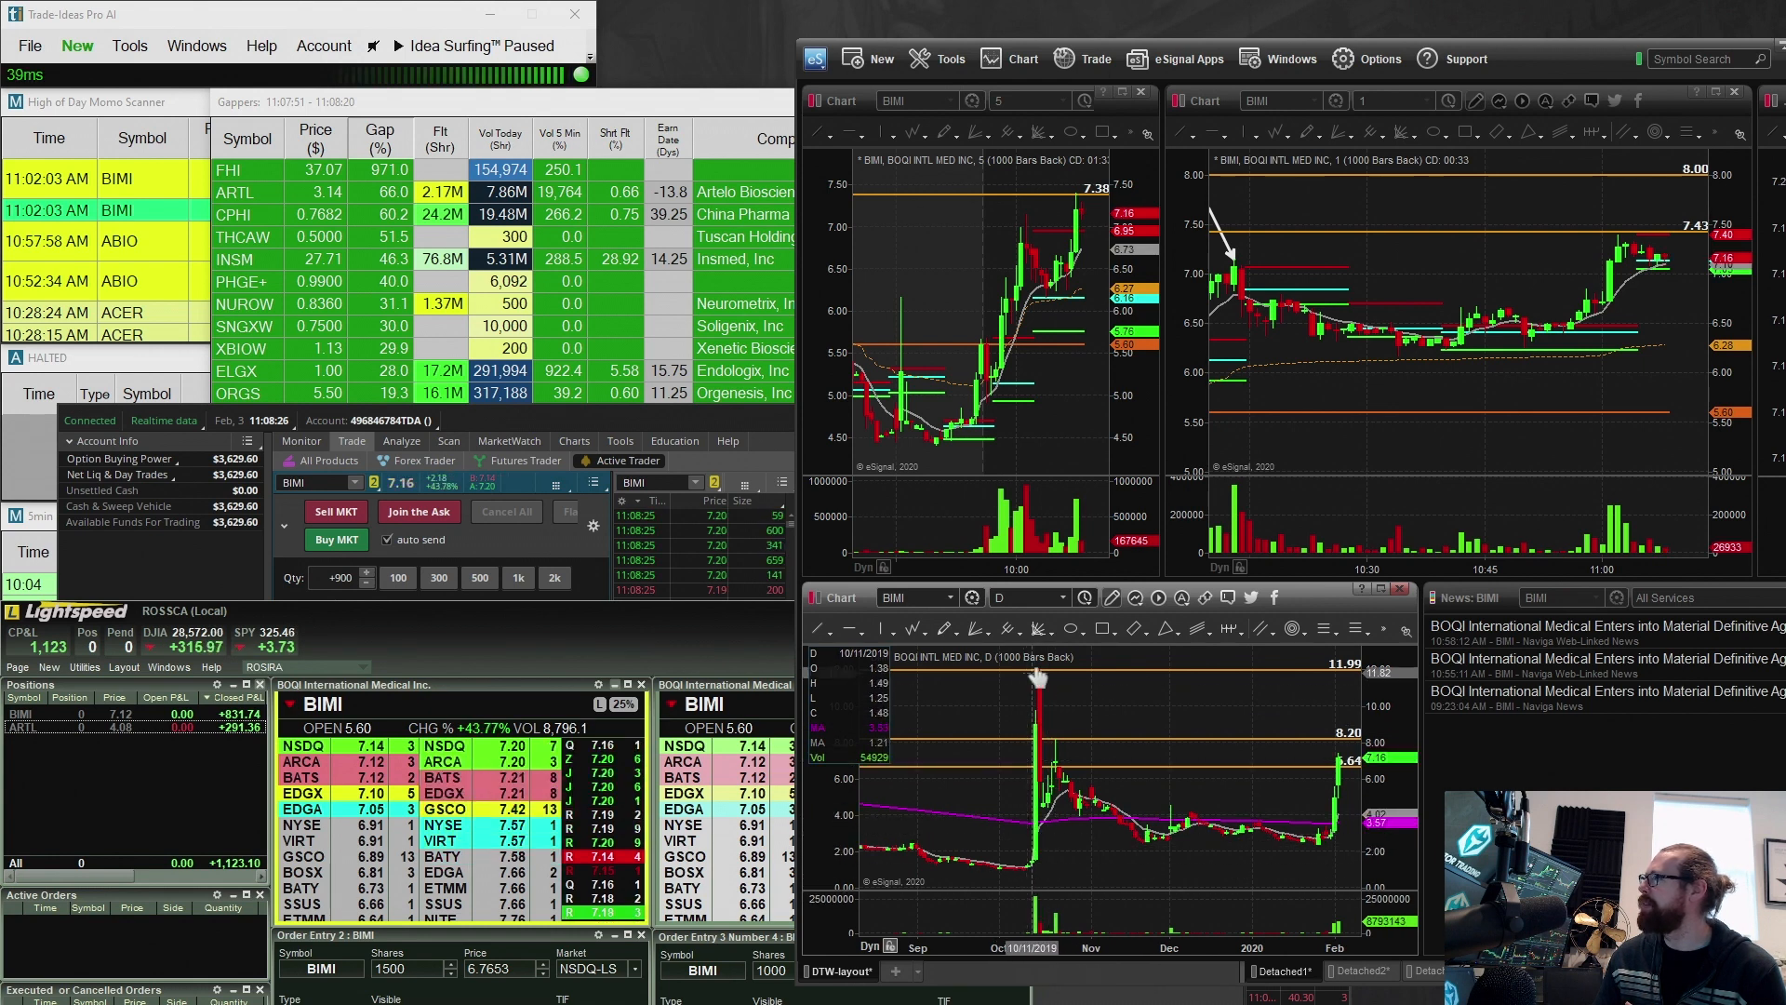
{"action": "mouse_move", "coordinate": [1265, 832]}
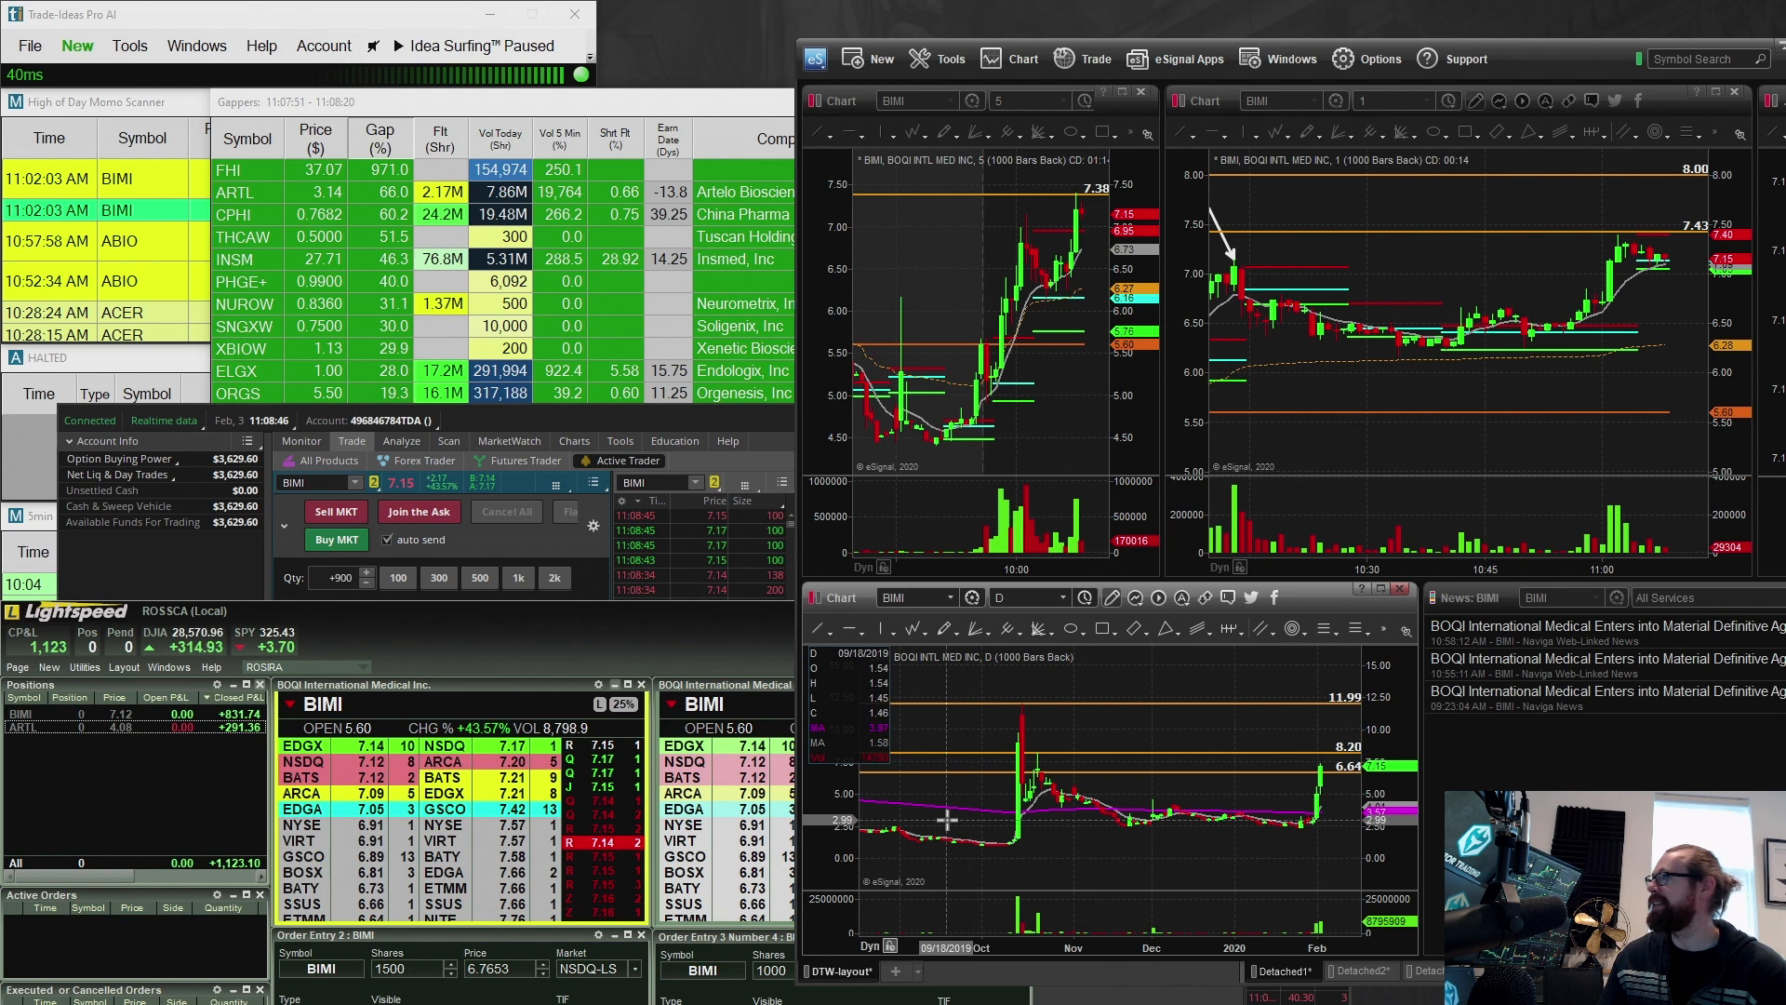
{"action": "mouse_move", "coordinate": [1351, 792]}
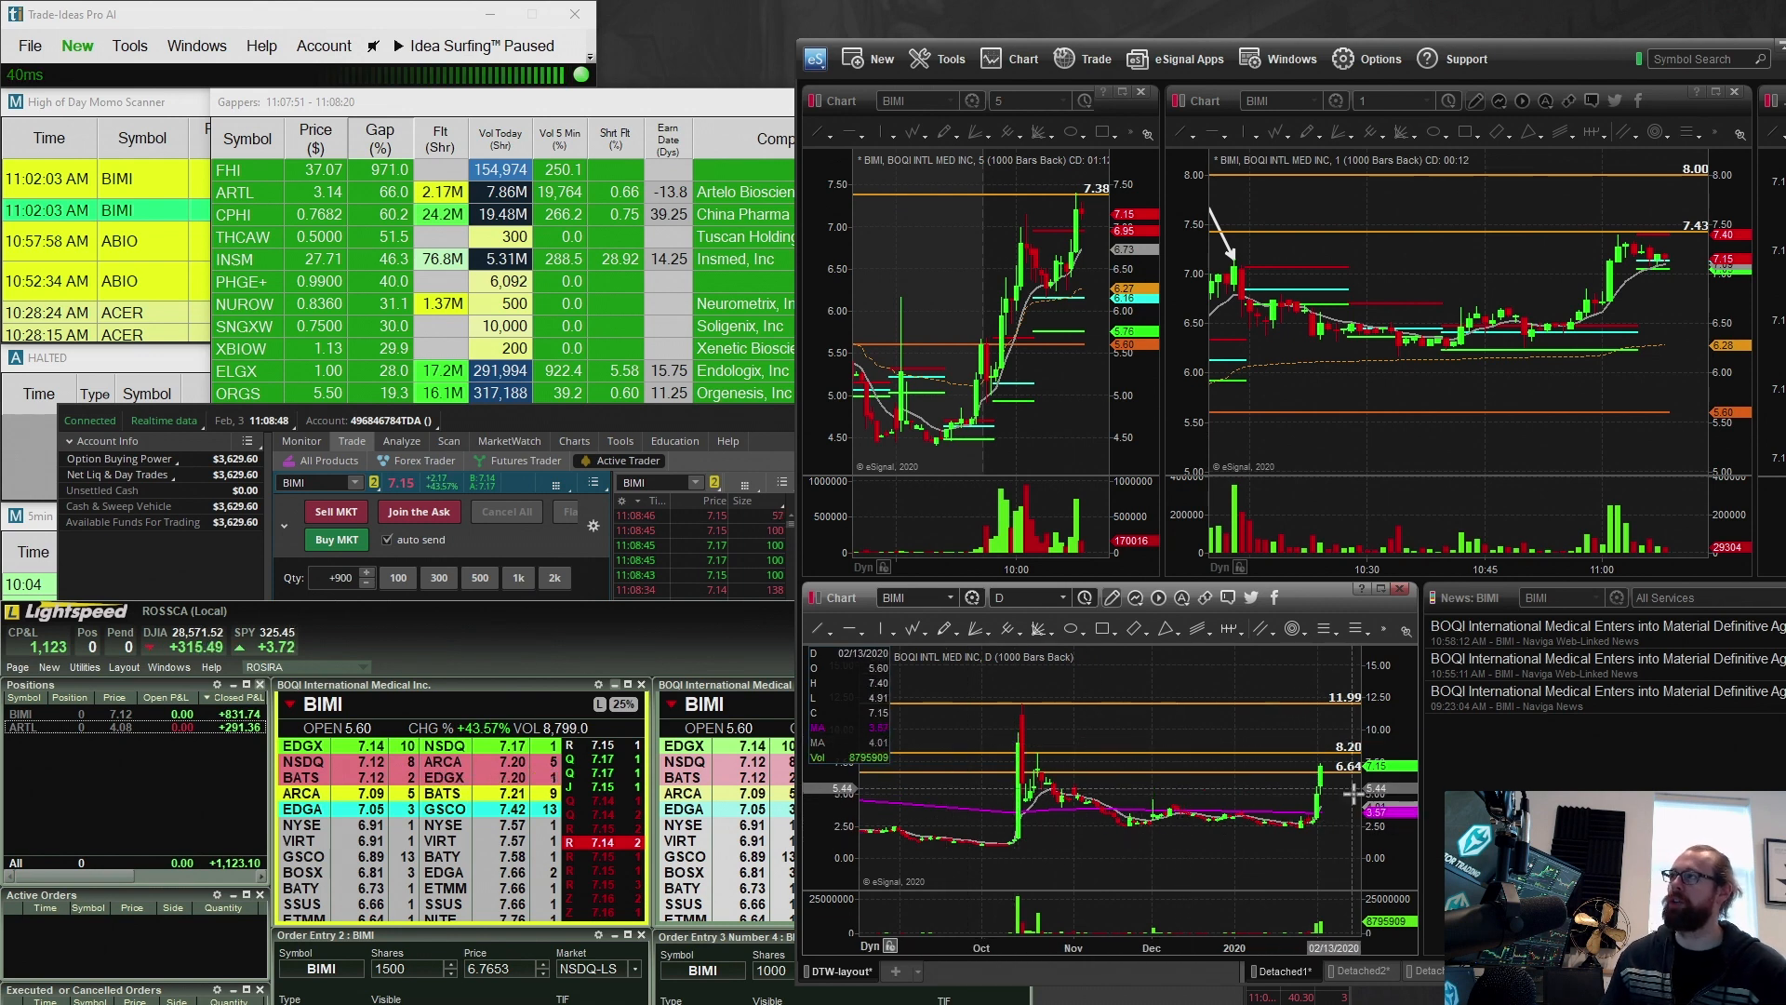